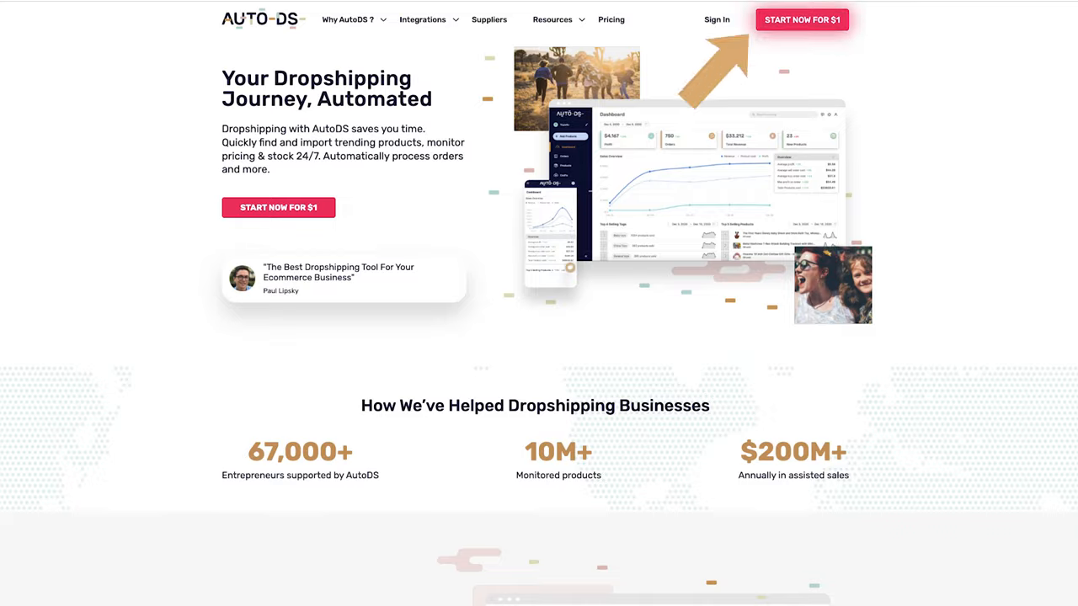
- Sign up for a $1 AutoDS trial with email, full name and password
{"action": "left_click", "coordinate": [801, 18]}
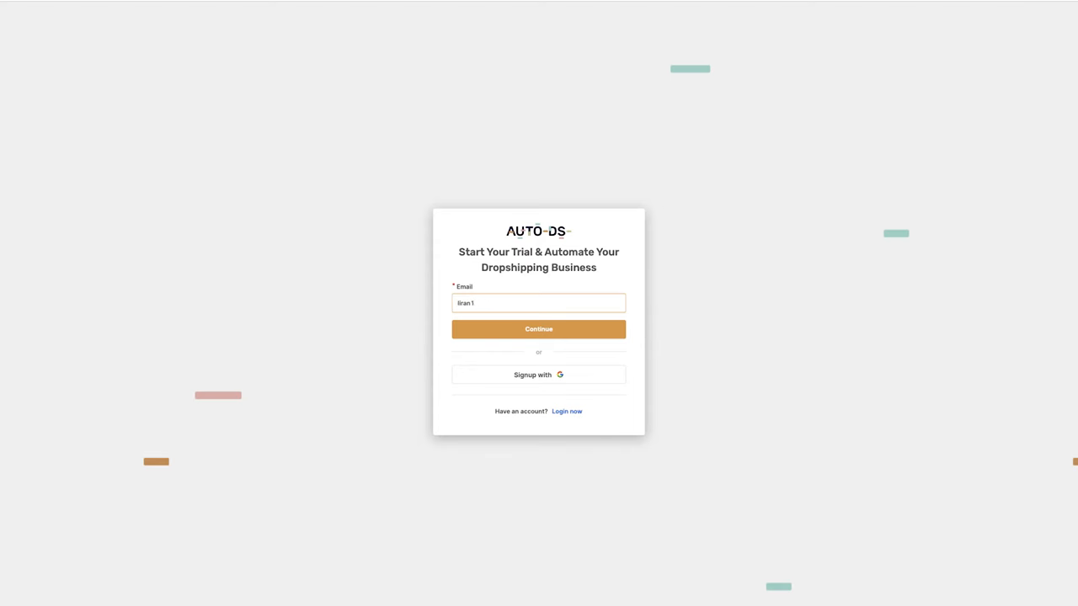
{"action": "left_click", "coordinate": [538, 329]}
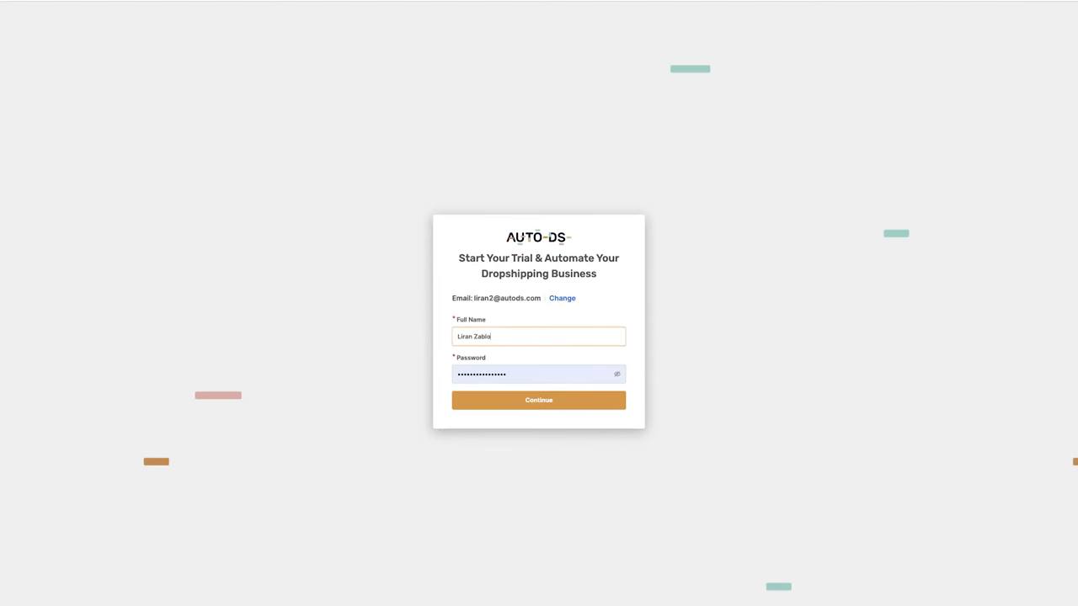
{"action": "left_click", "coordinate": [538, 400]}
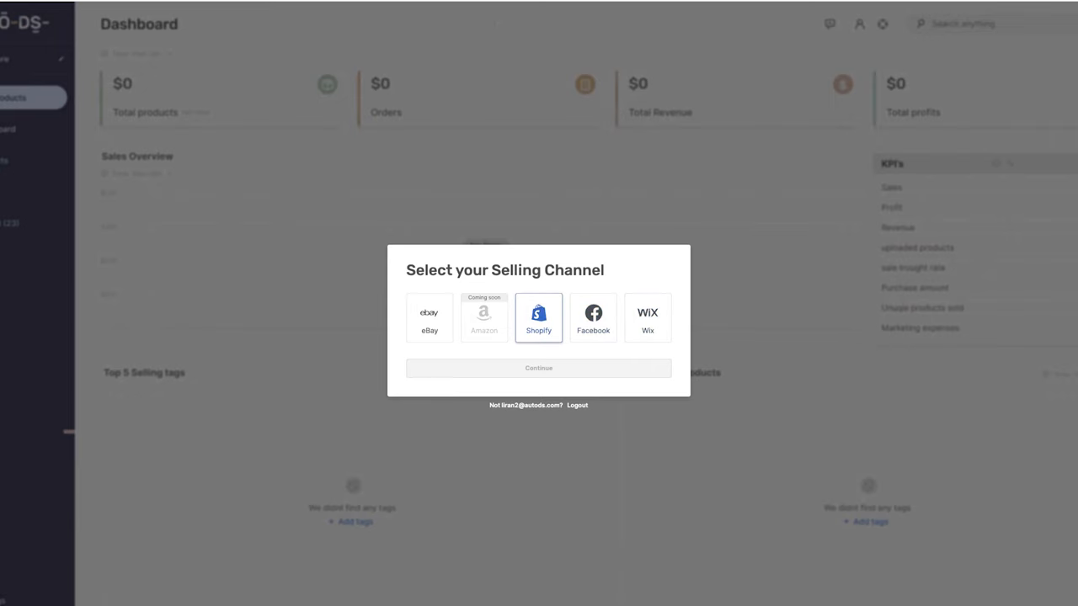
- Pick Shopify as the selling channel and take the Starter 500 trial for $0.99
{"action": "left_click", "coordinate": [538, 369]}
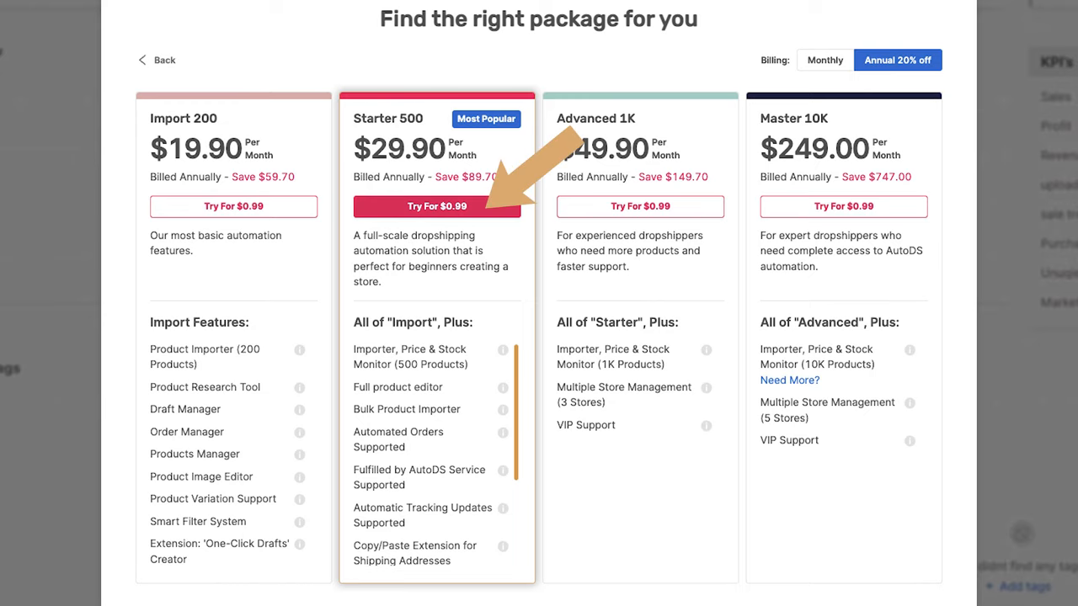
{"action": "left_click", "coordinate": [436, 206]}
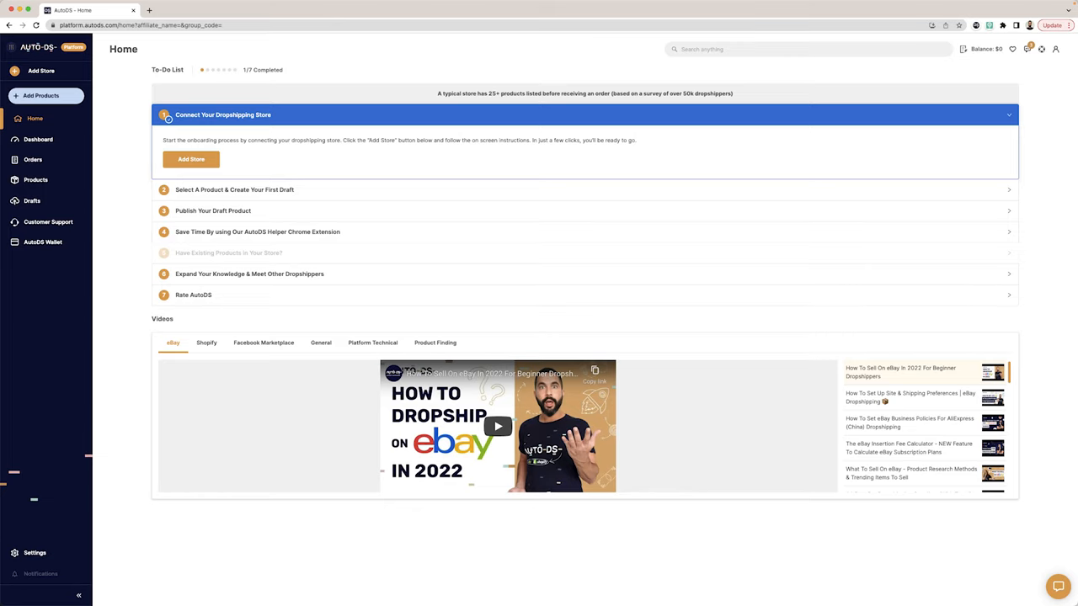
- Add the Shopify store petshopdiscounts.myshopify.com and log in to Shopify
{"action": "scroll", "scroll_direction": "down", "scroll_amount": 3}
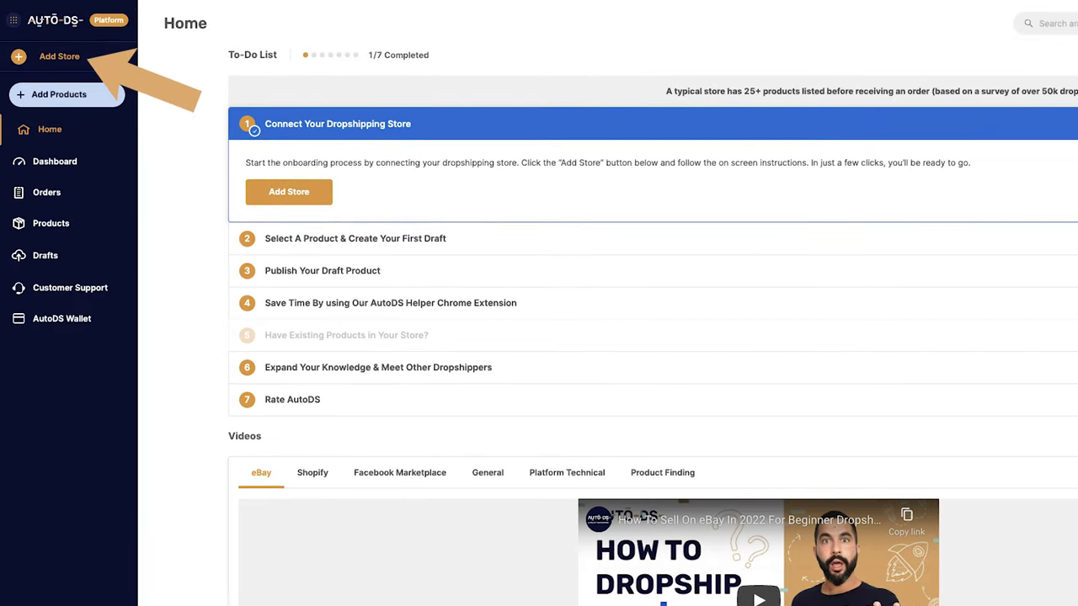
{"action": "left_click", "coordinate": [289, 191]}
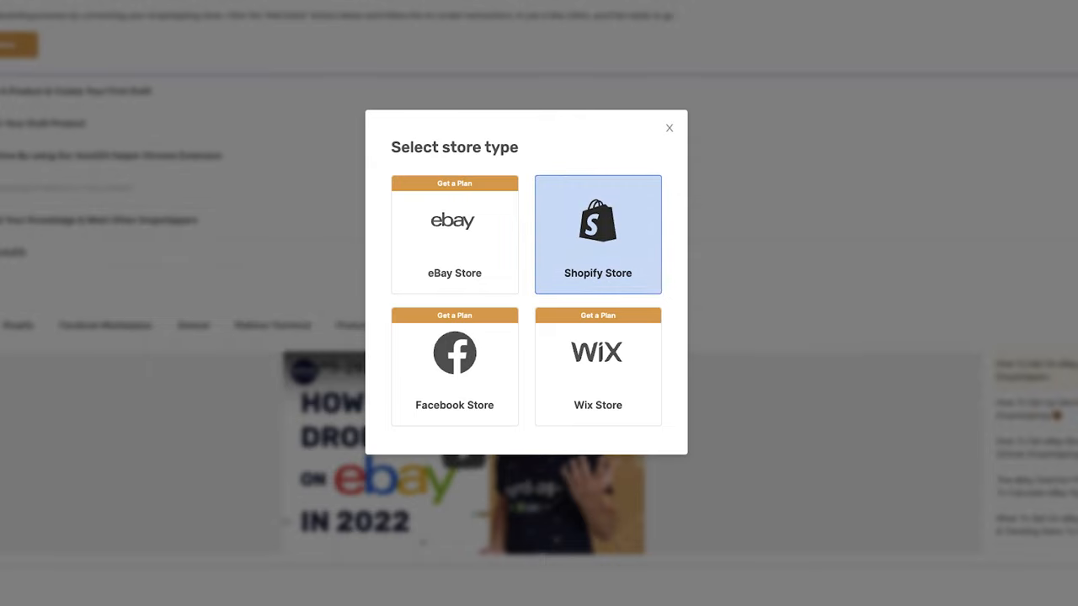
{"action": "left_click", "coordinate": [598, 233]}
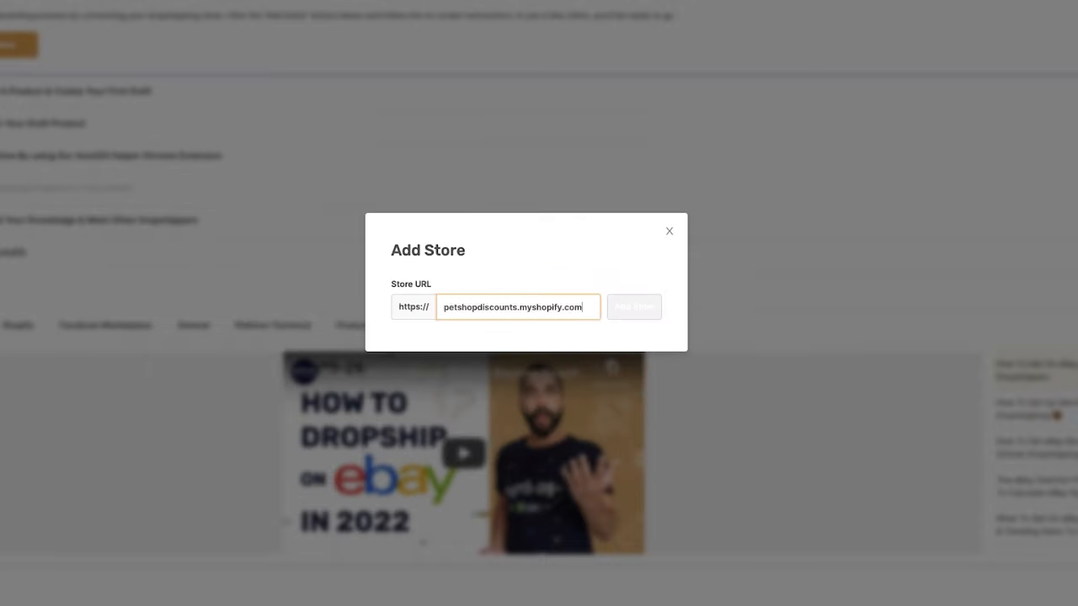
{"action": "left_click", "coordinate": [634, 307]}
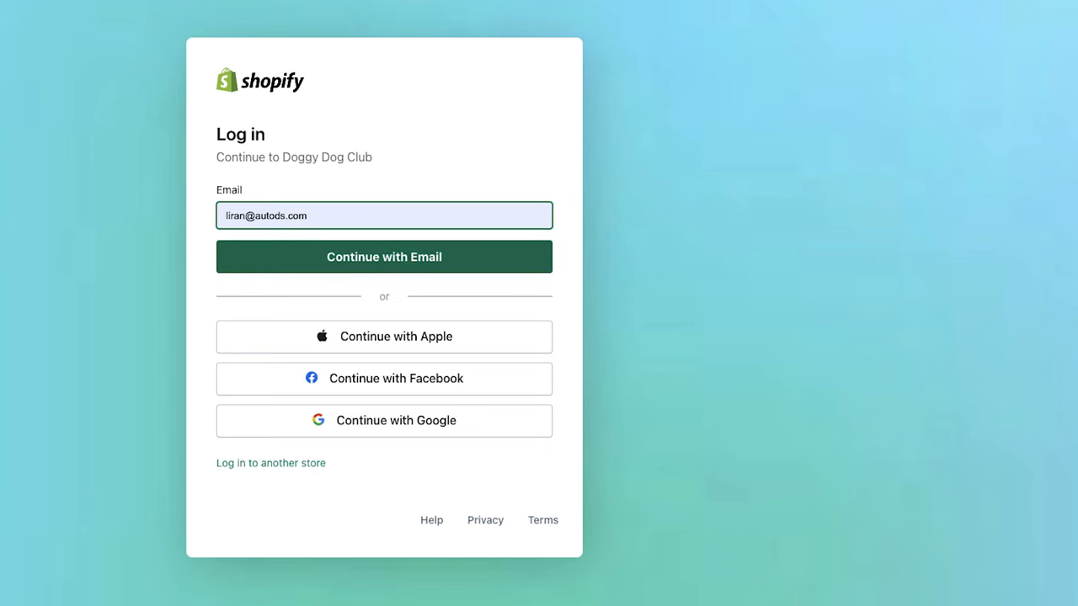
{"action": "left_click", "coordinate": [383, 257]}
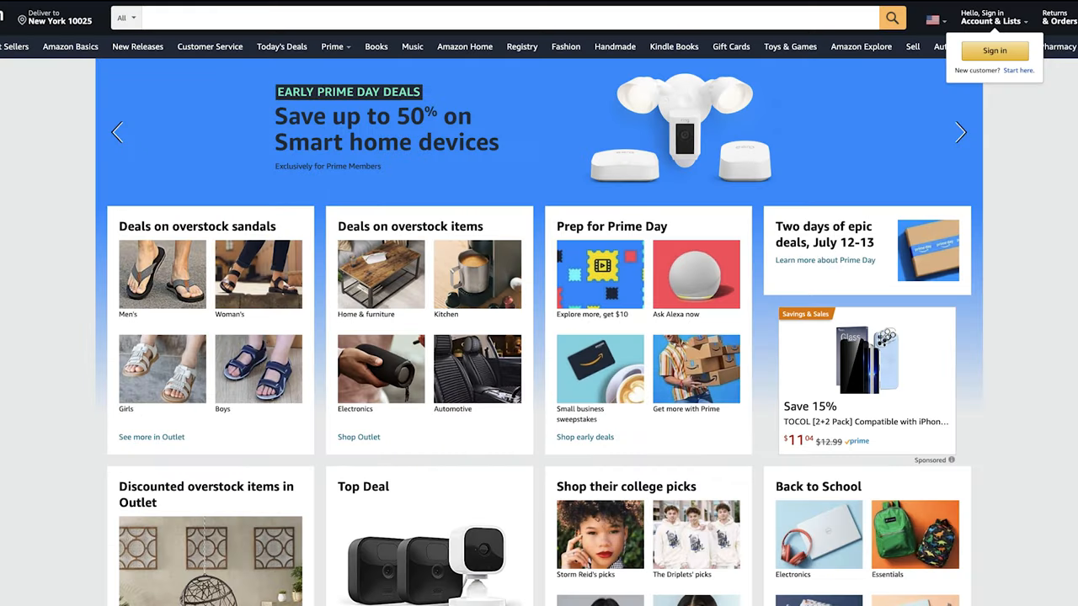
- Find an Amazon product to import and copy its link
{"action": "left_click", "coordinate": [505, 17]}
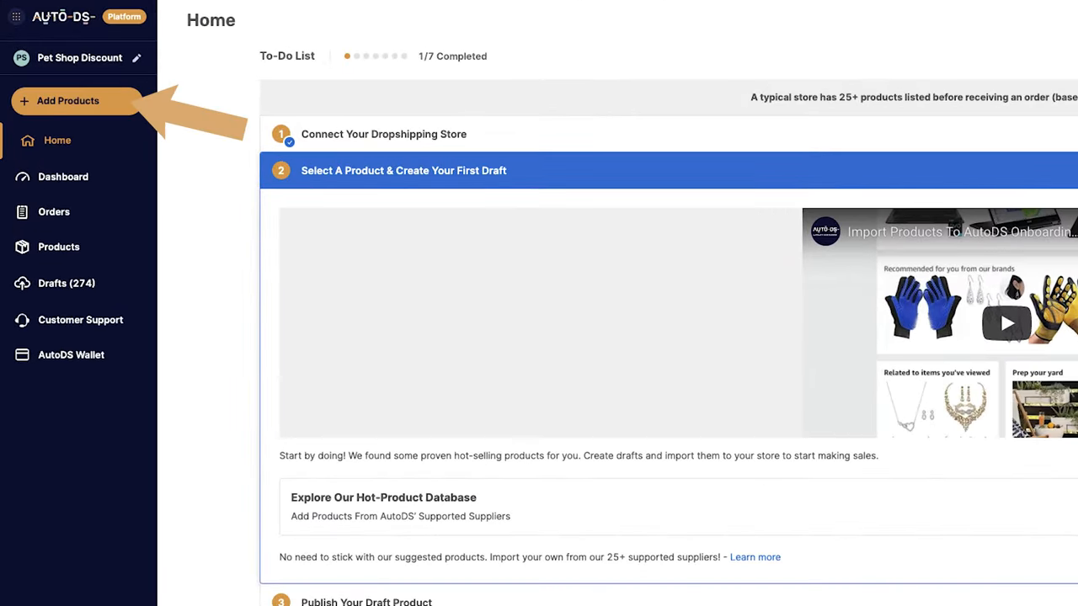
- Import the Amazon ceramic pet bowl set as a single product and open Quick edit
{"action": "left_click", "coordinate": [68, 100]}
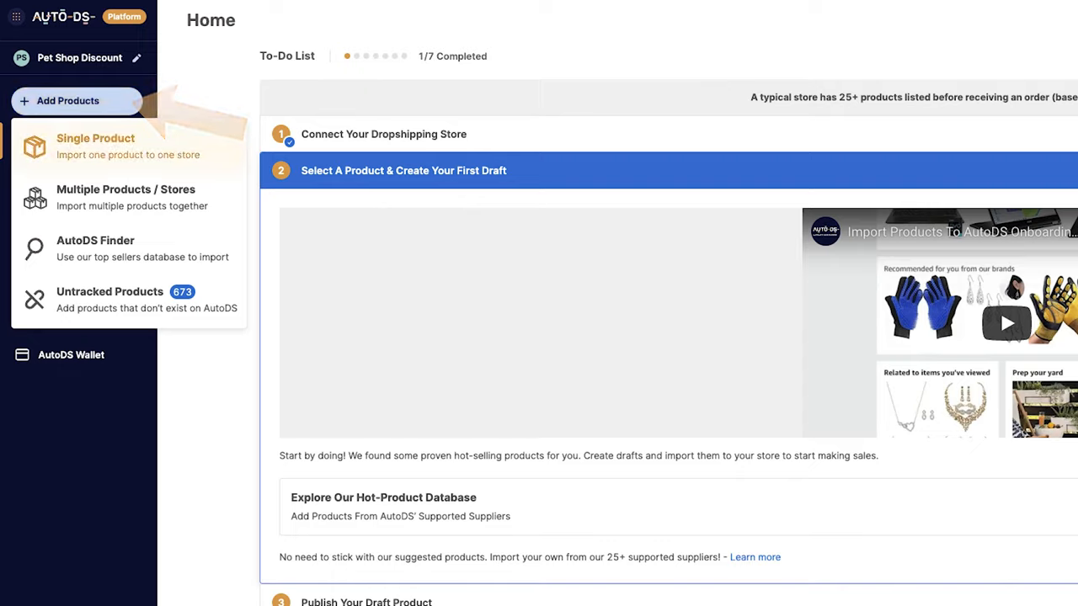
{"action": "left_click", "coordinate": [96, 146]}
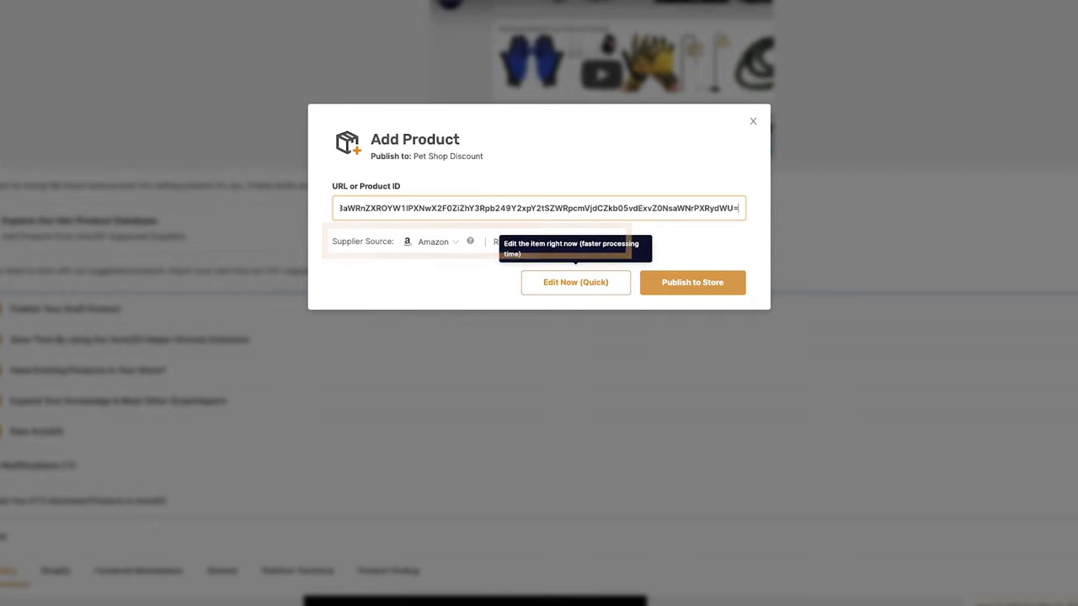
{"action": "left_click", "coordinate": [575, 282]}
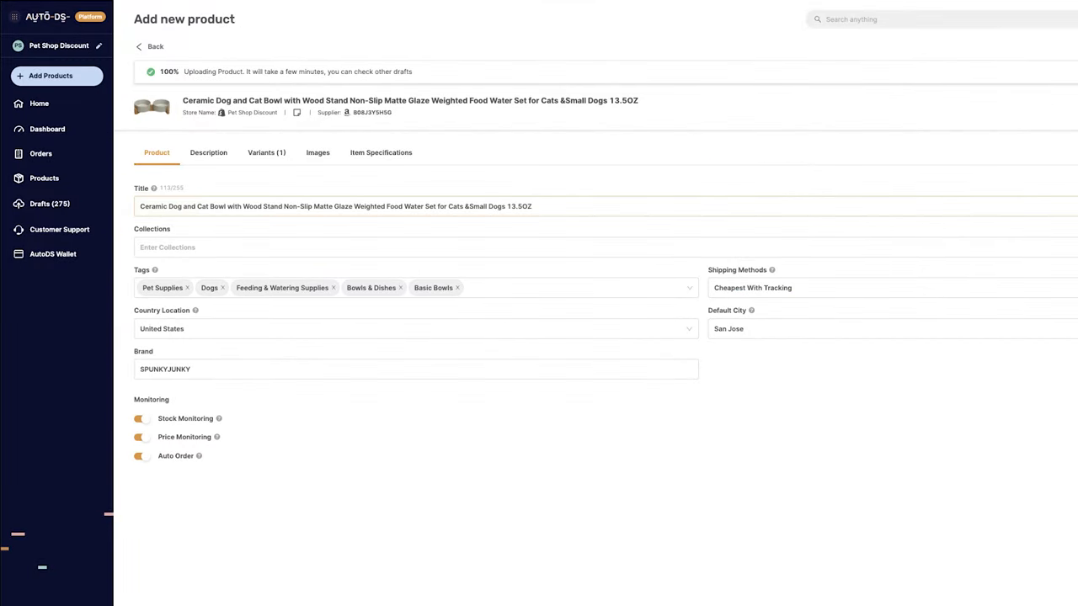
- Review the bowl draft's product details, description, single variant and images, then exit to products
{"action": "scroll", "scroll_direction": "down", "scroll_amount": 3}
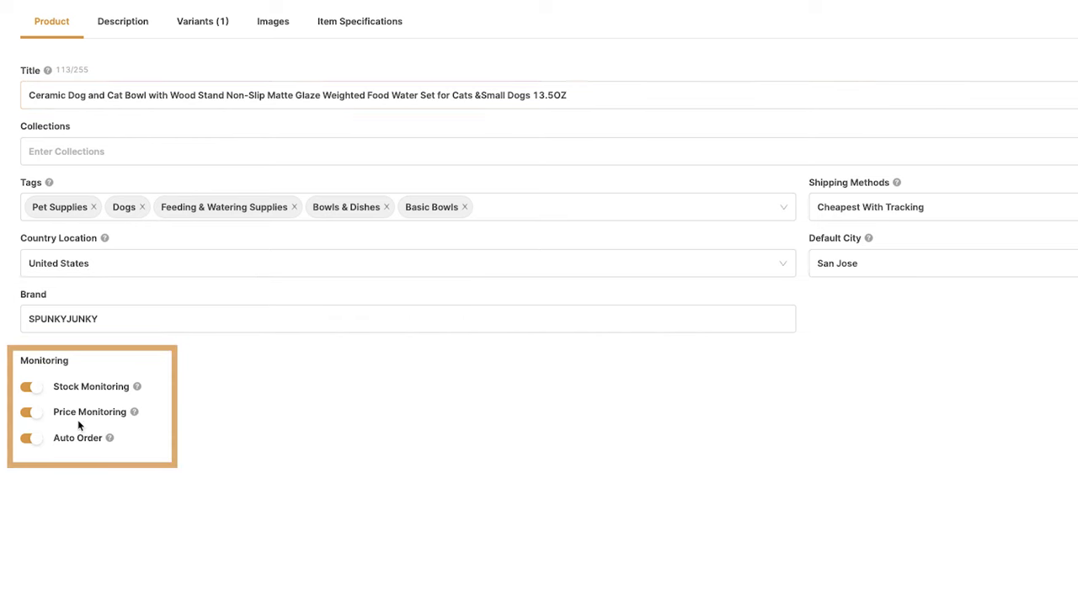
{"action": "left_click", "coordinate": [122, 21]}
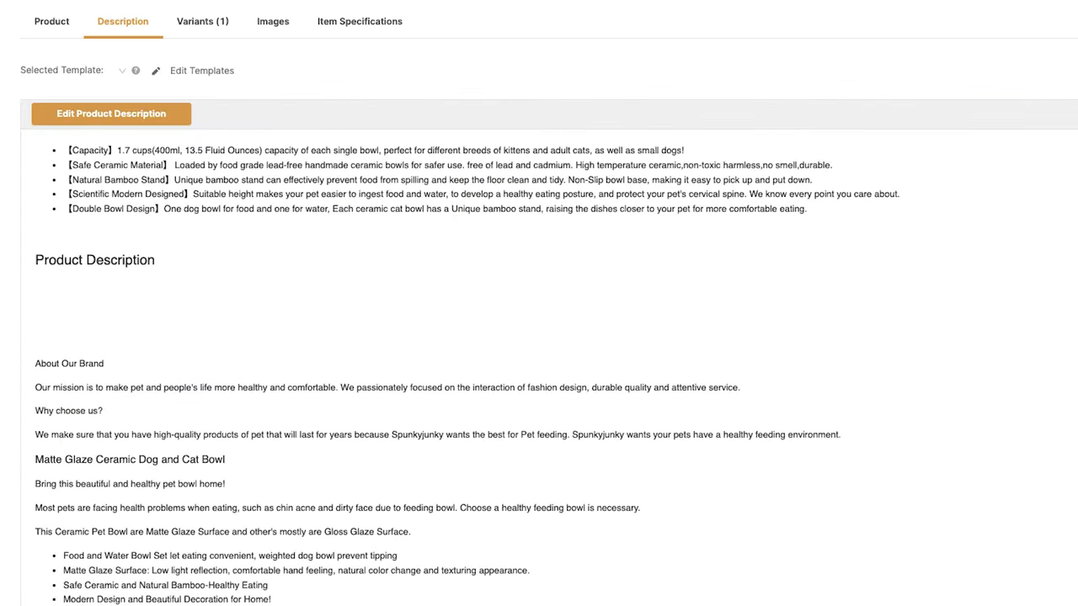
{"action": "left_click", "coordinate": [202, 21]}
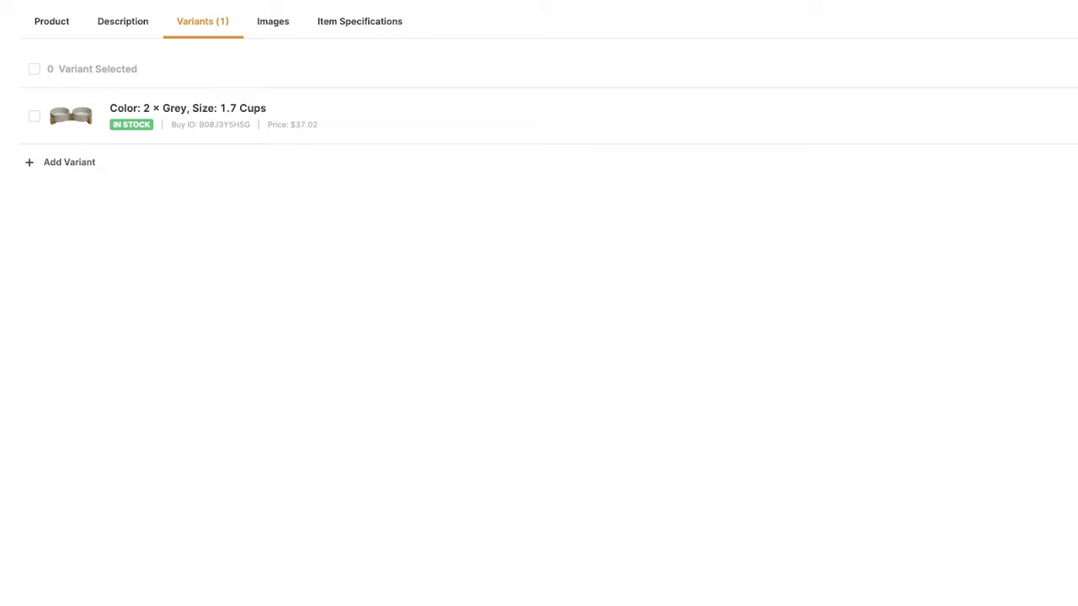
{"action": "left_click", "coordinate": [273, 21]}
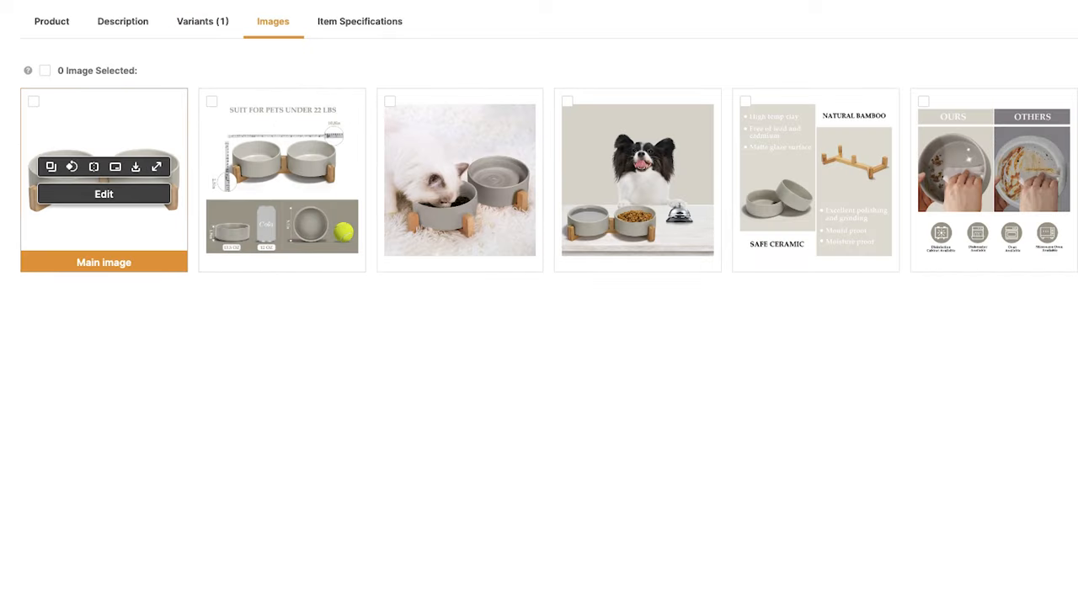
{"action": "left_click", "coordinate": [103, 194]}
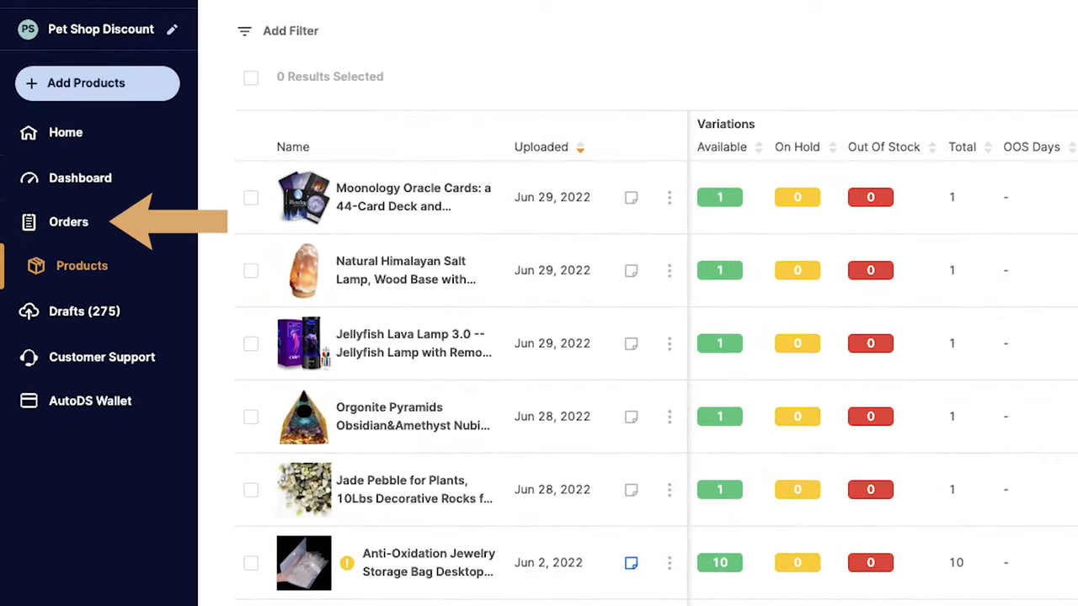
{"action": "mouse_move", "coordinate": [75, 222]}
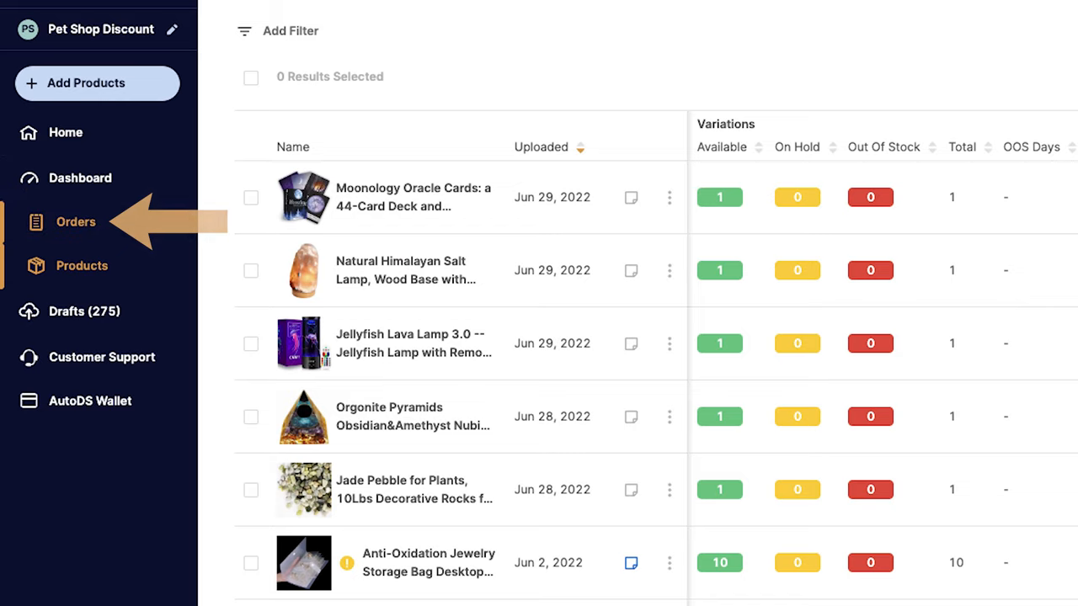
- Scroll through the 19 orders and their statuses, then return to Products
{"action": "left_click", "coordinate": [76, 221]}
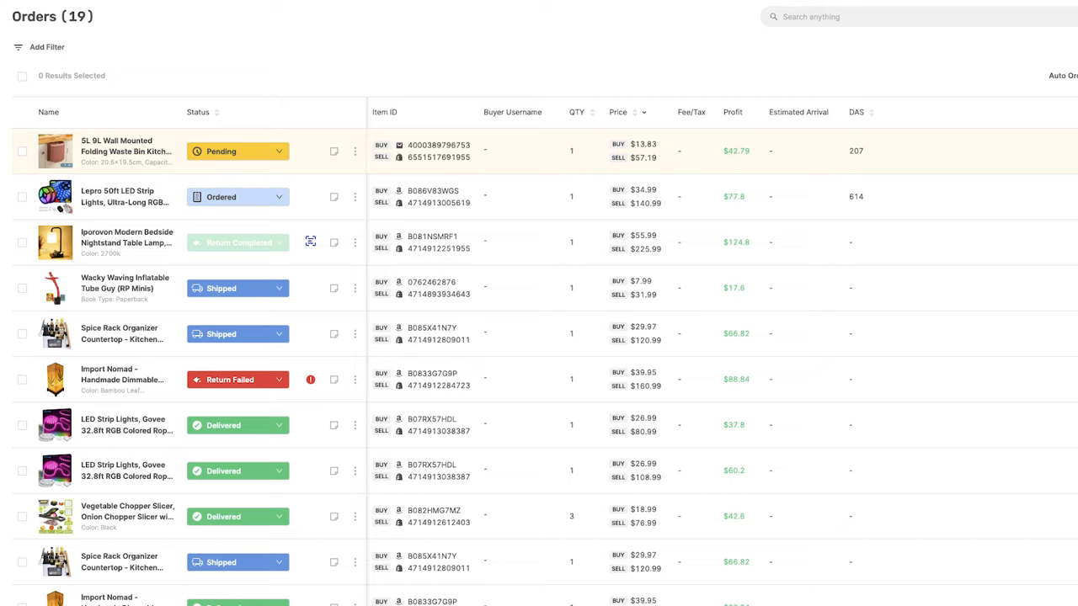
{"action": "scroll", "scroll_direction": "down", "scroll_amount": 3}
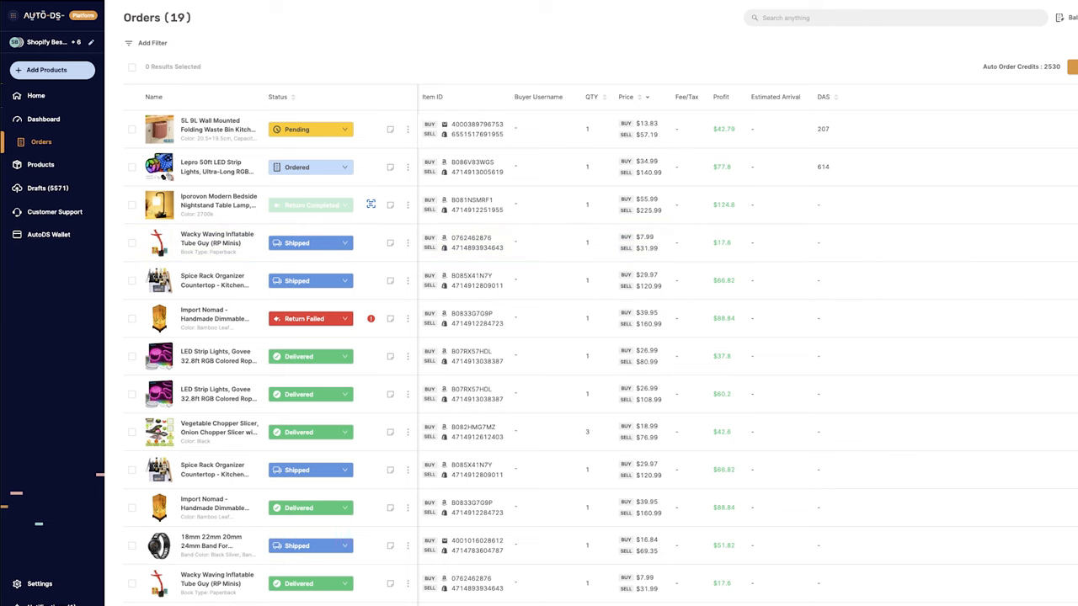
{"action": "left_click", "coordinate": [41, 164]}
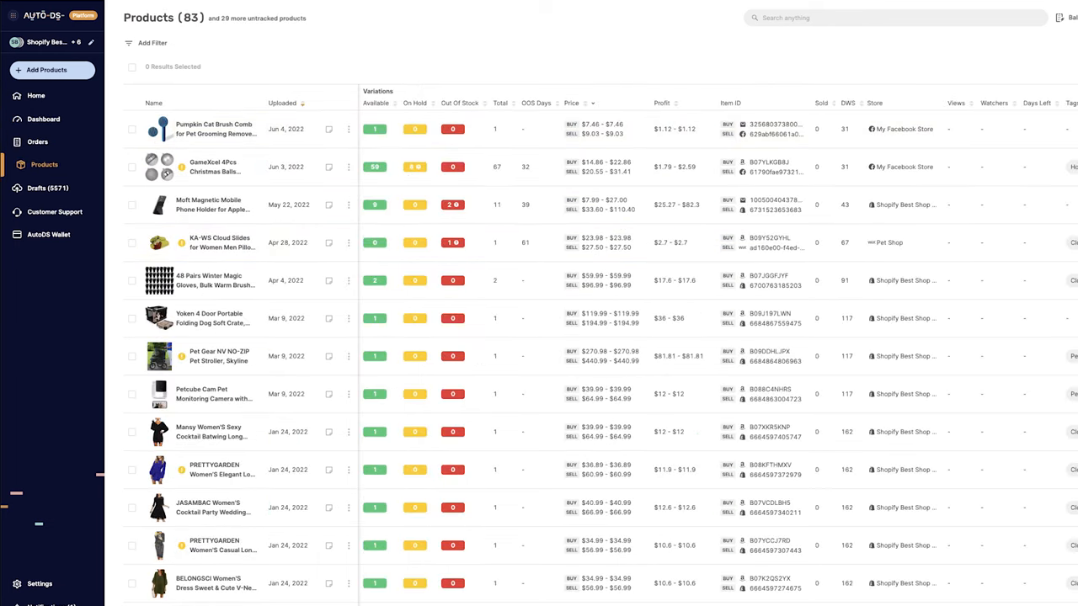